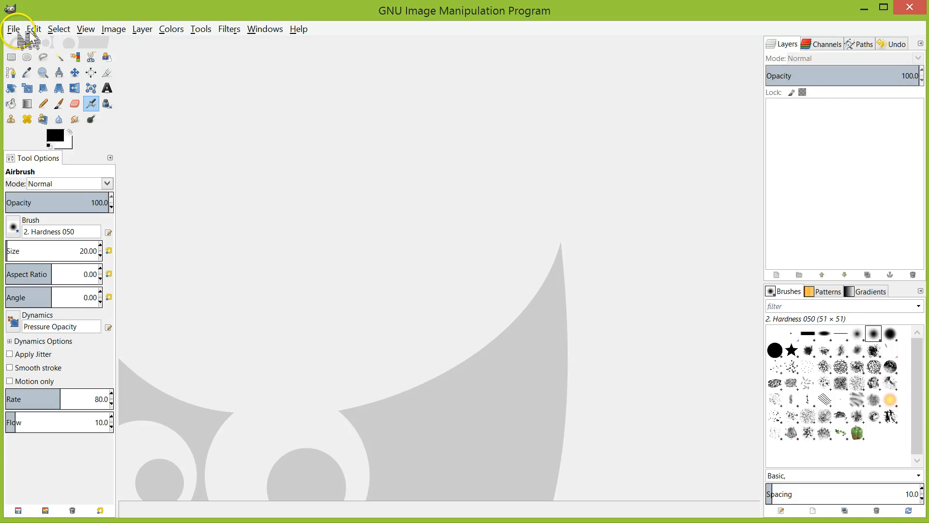
Step: Bring up the Create a New Image dialog at its default 640×400 pixel size
left_click(33, 28)
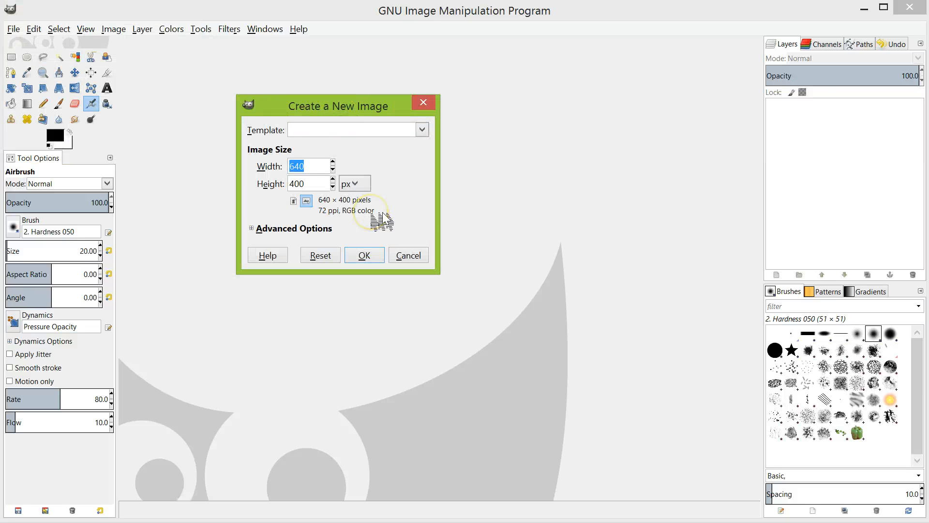
mouse_move(812, 276)
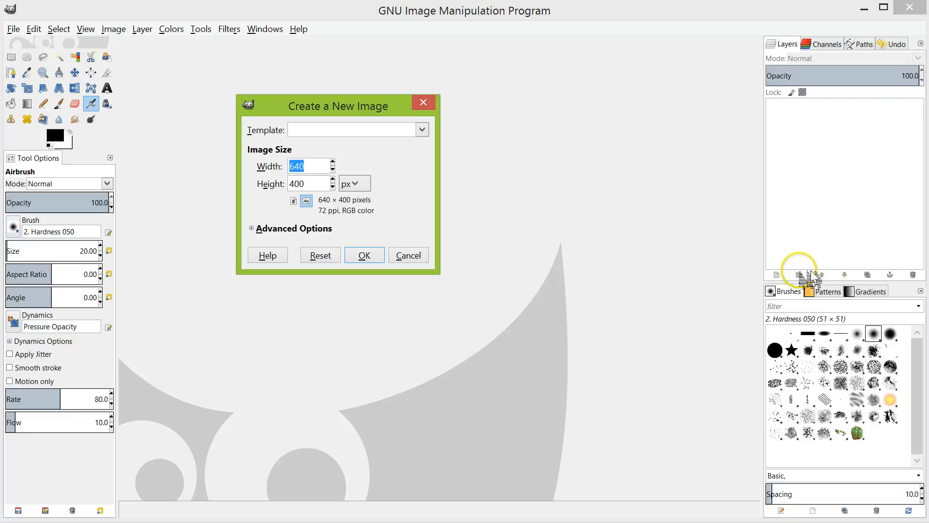
mouse_move(323, 163)
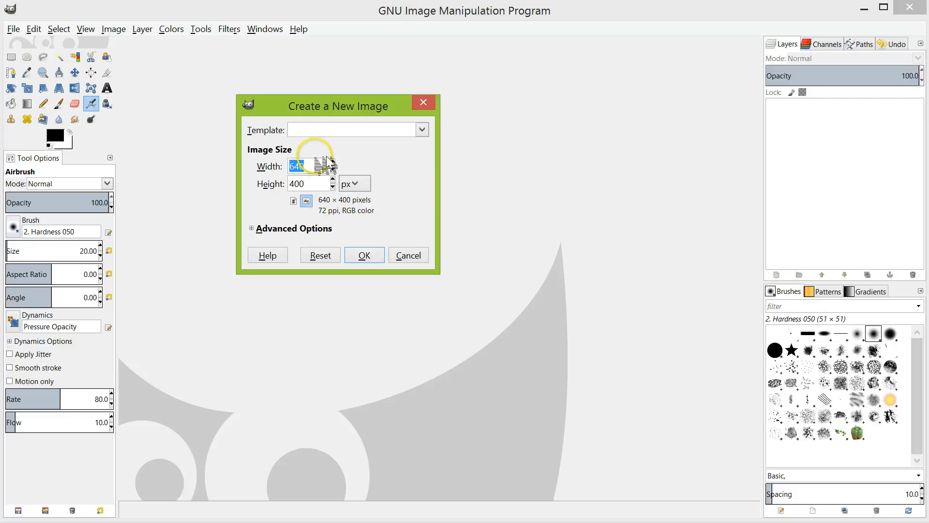
mouse_move(368, 257)
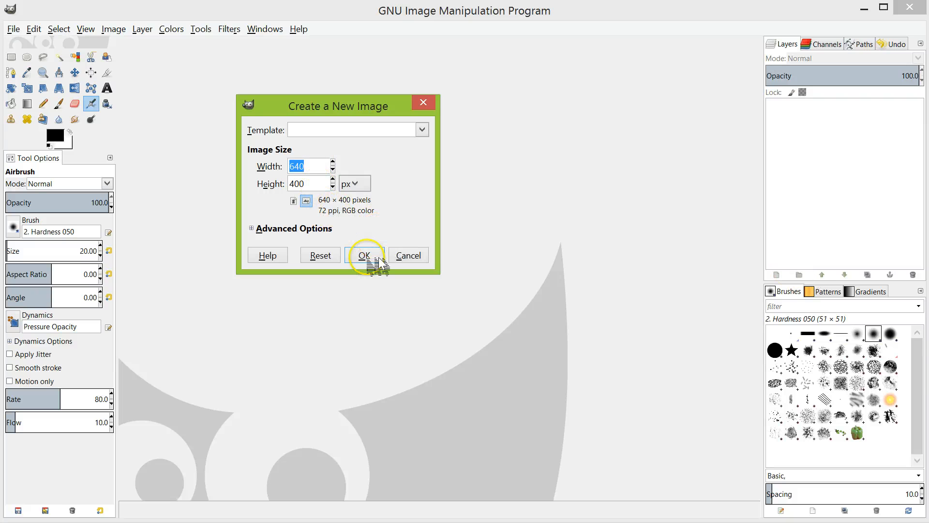
Step: Create the 640×400 white image and paint a looping black brush stroke across it
left_click(364, 255)
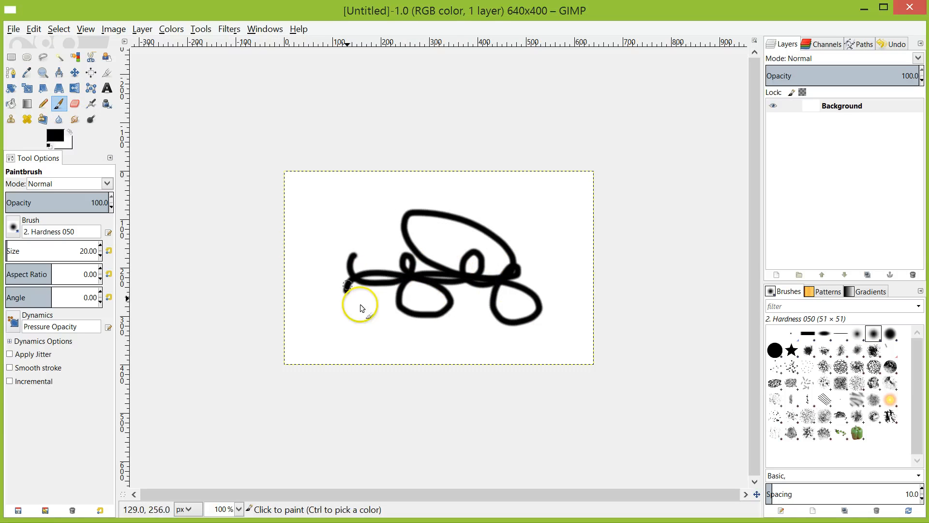
left_click(360, 303)
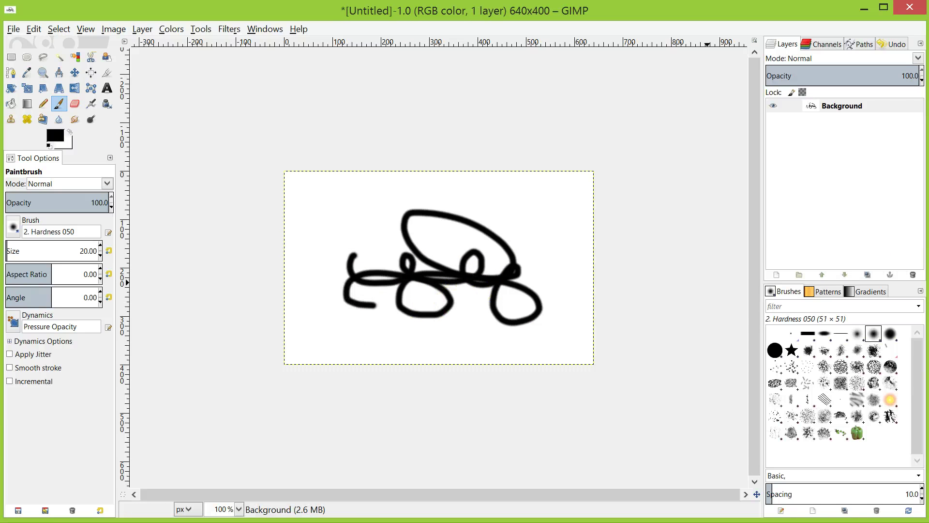
Step: Create a wide 960×250 image and then a tiny 32×32 image
left_click(12, 28)
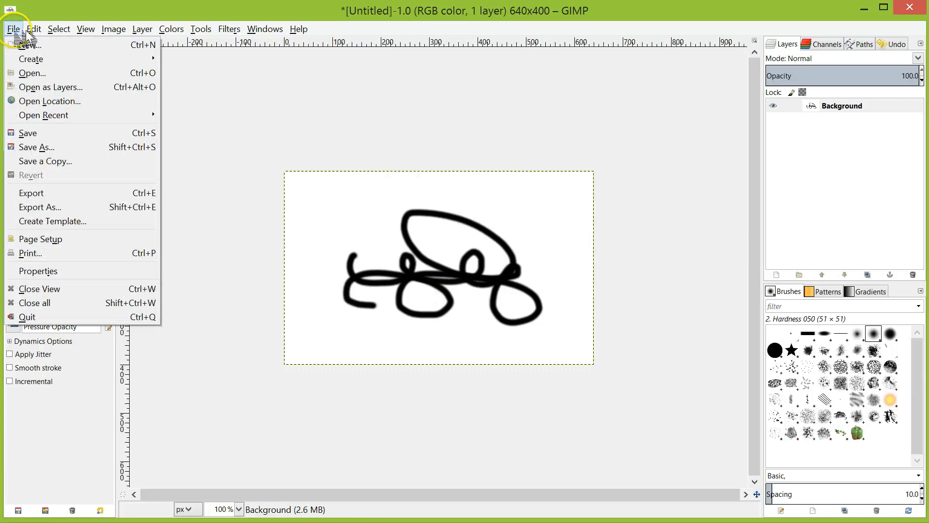
left_click(28, 44)
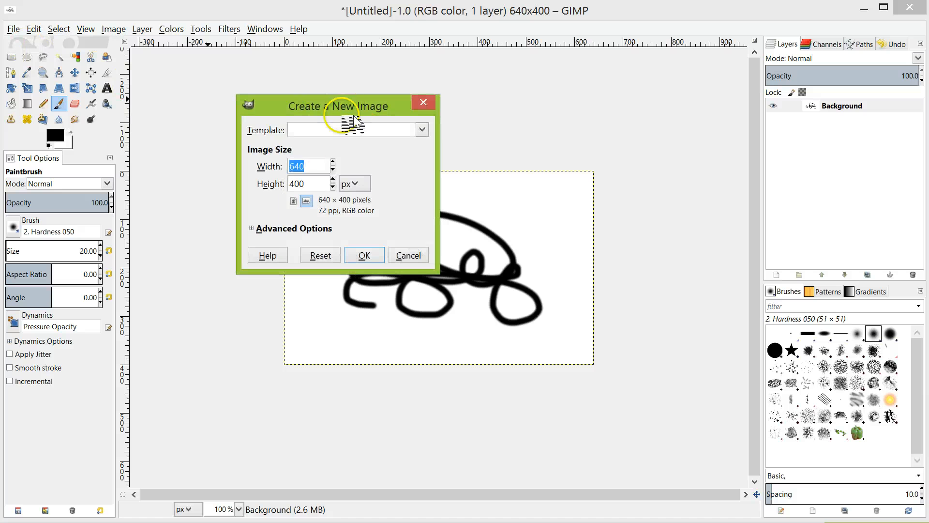
mouse_move(308, 165)
type("900")
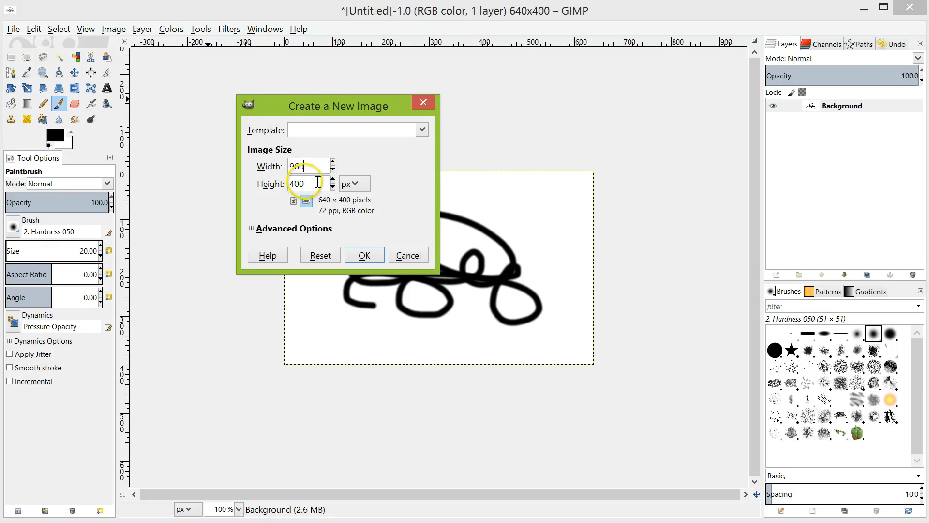
type("250")
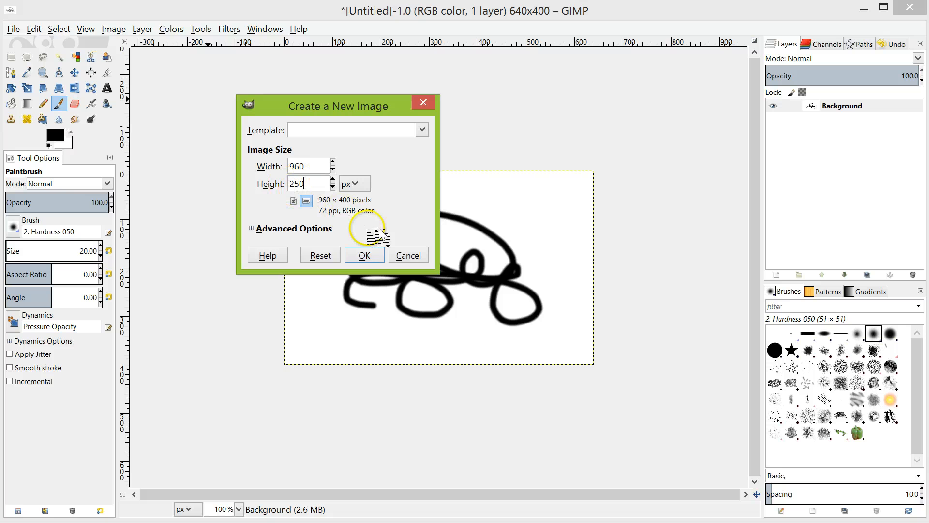
left_click(363, 255)
type("32")
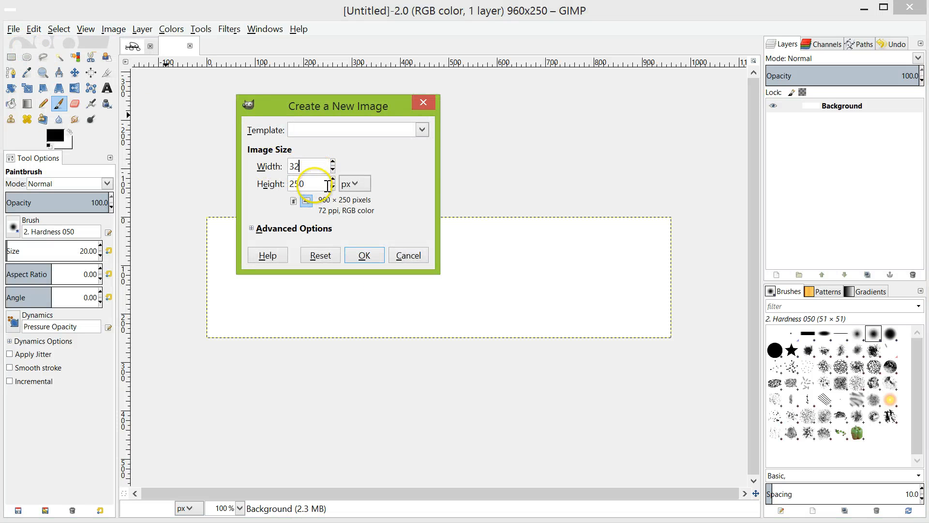
left_click(363, 255)
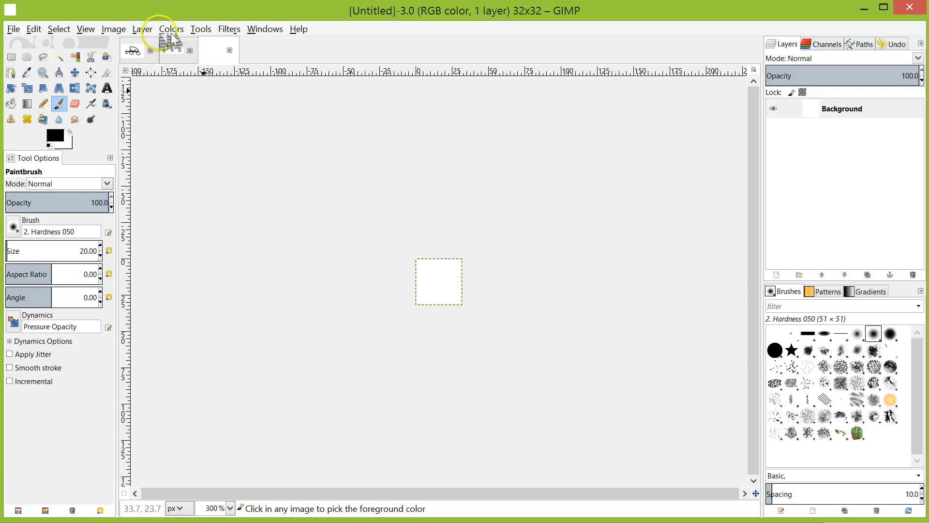
Step: Start another new image and list the preset image templates
left_click(13, 28)
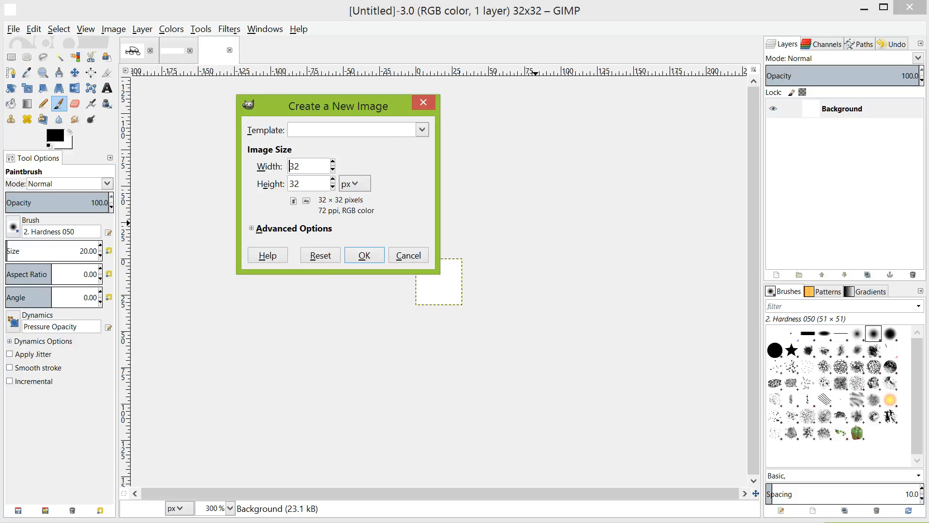
mouse_move(501, 229)
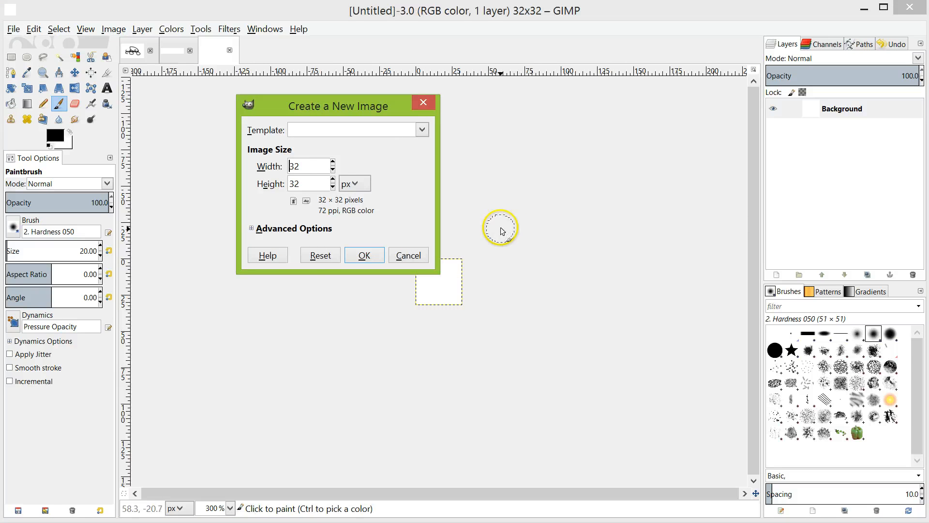
left_click(421, 129)
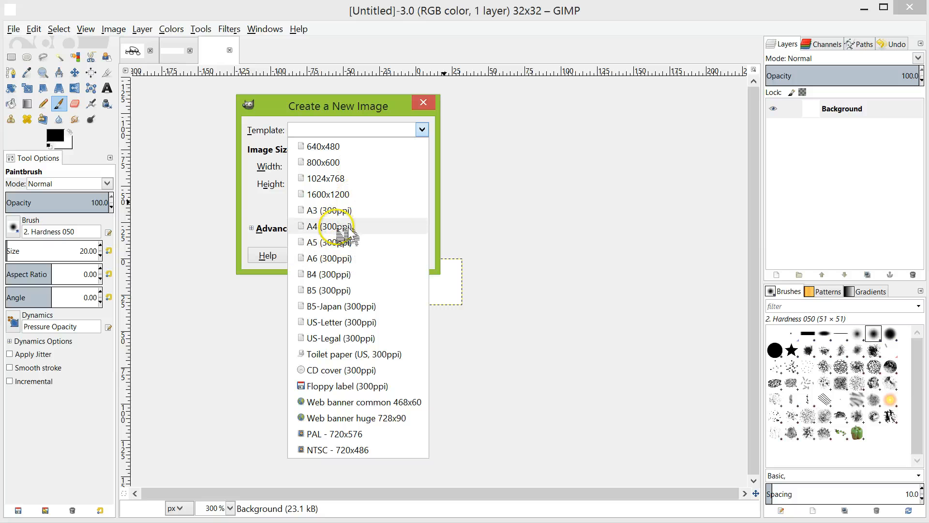
Step: Choose the A4 (300ppi) template, 209.97 × 297.01 mm (2480 × 3508 px)
left_click(327, 225)
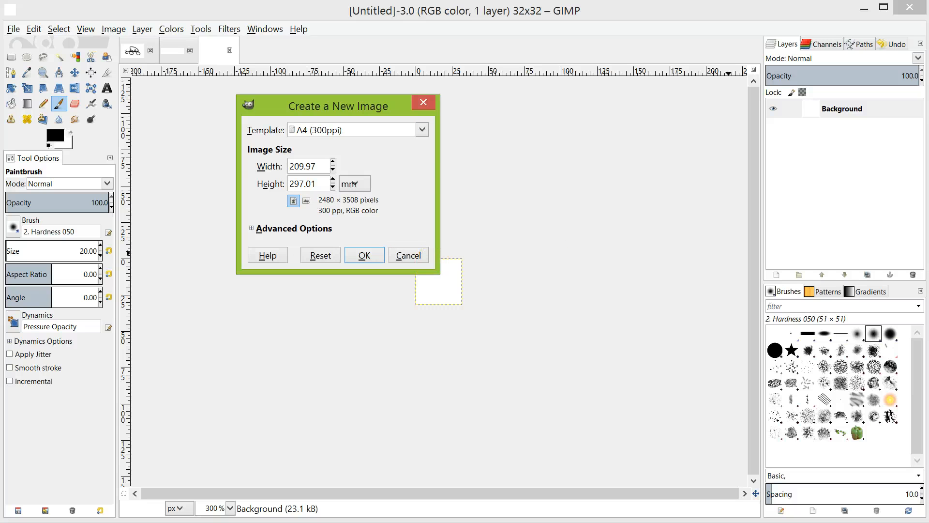
mouse_move(479, 263)
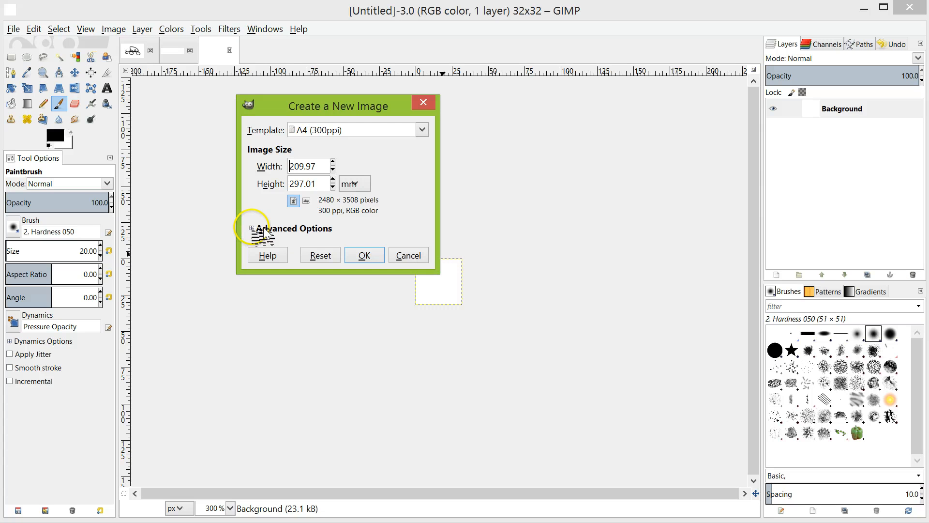
mouse_move(278, 209)
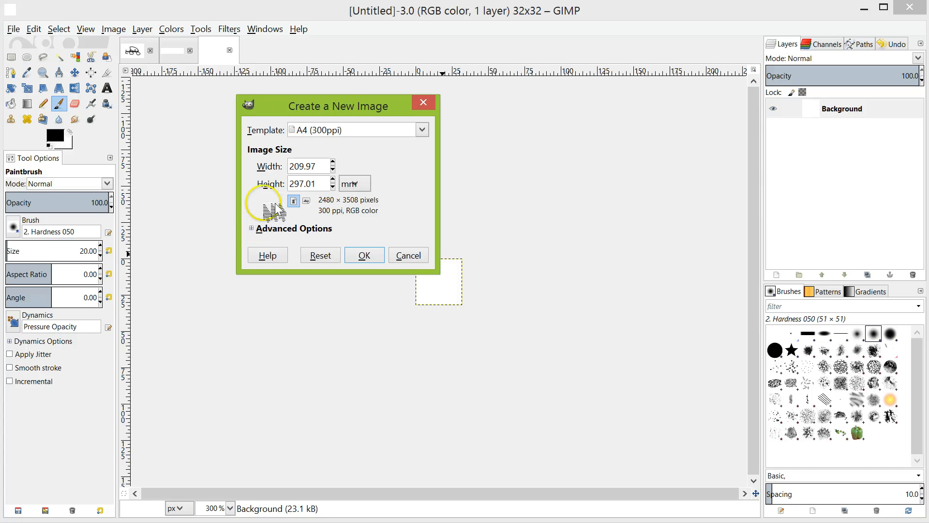
mouse_move(348, 80)
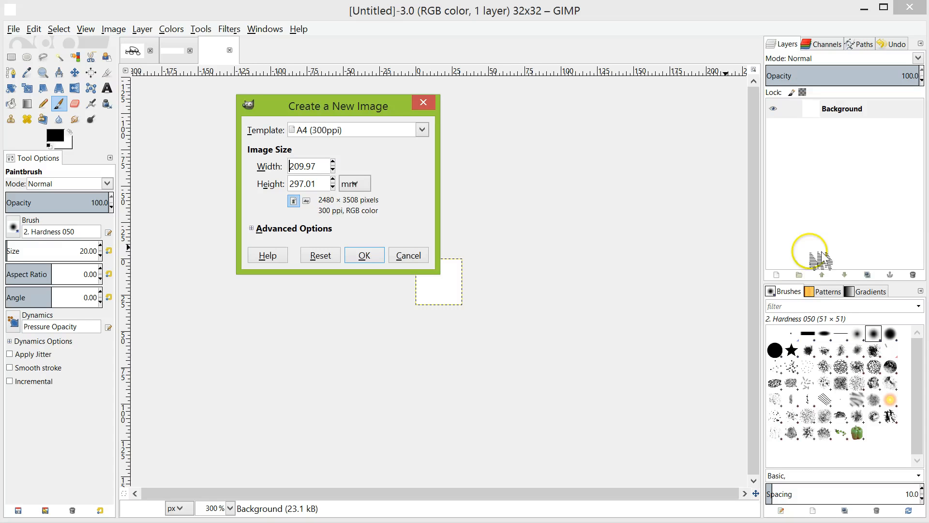
mouse_move(296, 252)
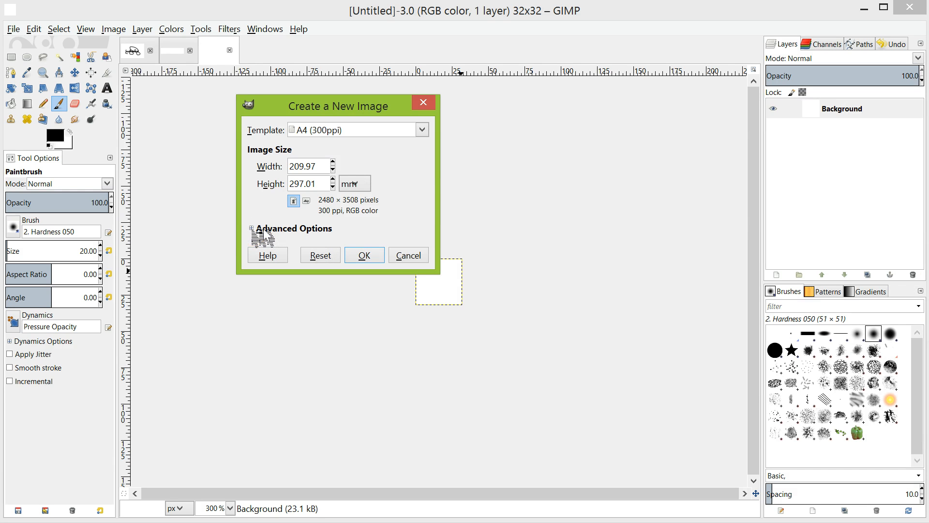
Step: Reveal the advanced options (300 ppi, RGB, background fill) and select the X resolution value
left_click(254, 228)
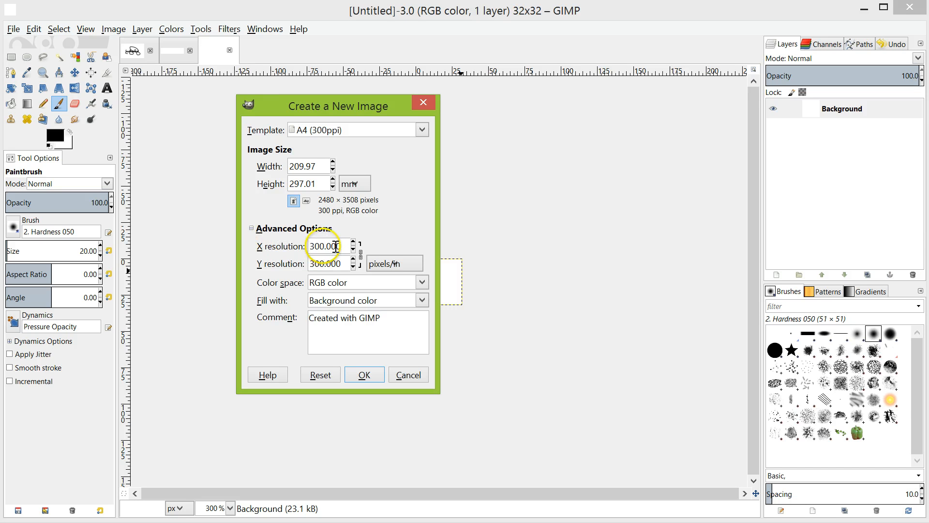
triple_click(323, 245)
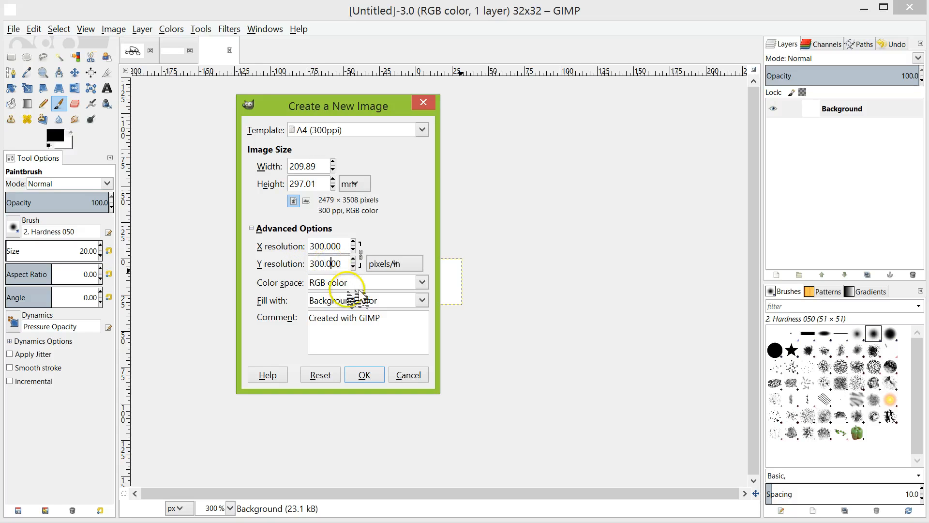
triple_click(328, 245)
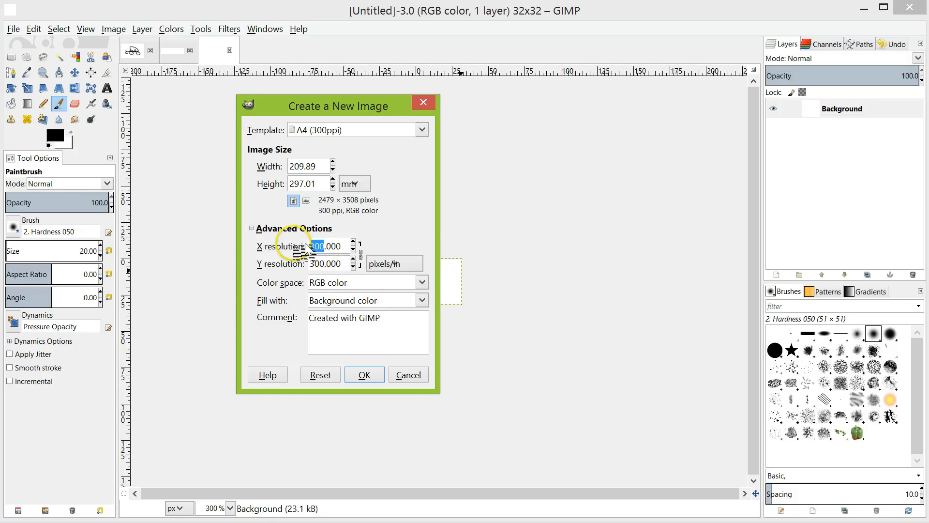
mouse_move(325, 263)
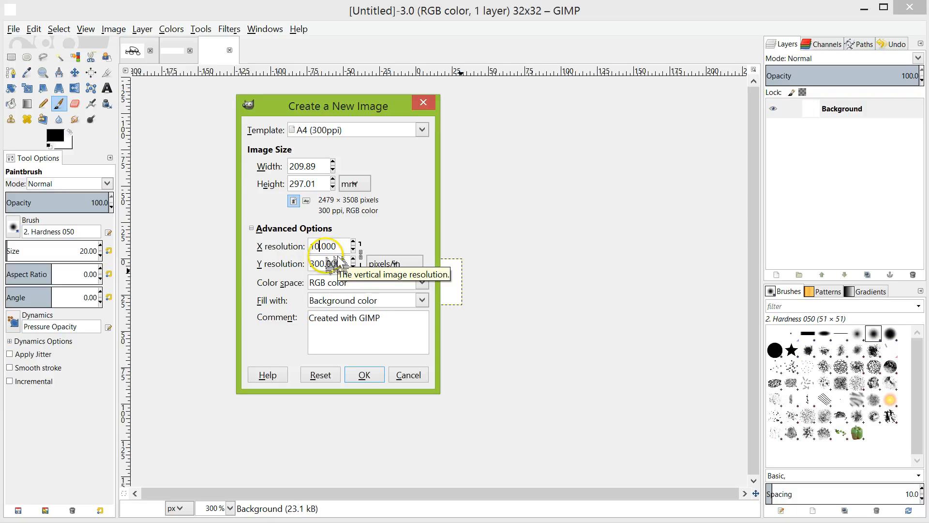